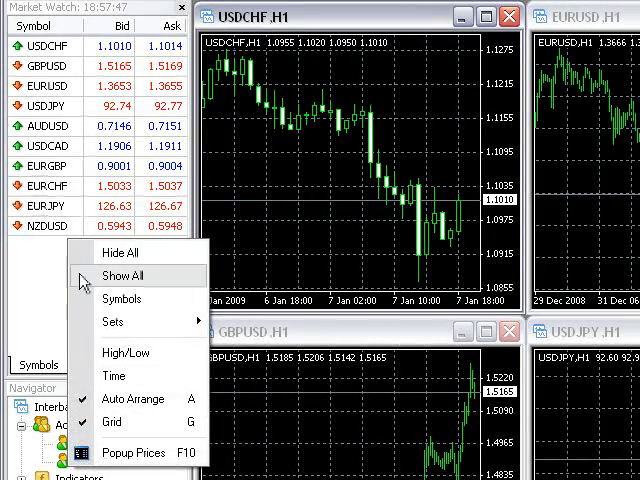
Step: Show all symbols in the quotes list and bring up the New Chart symbol choice
left_click(120, 276)
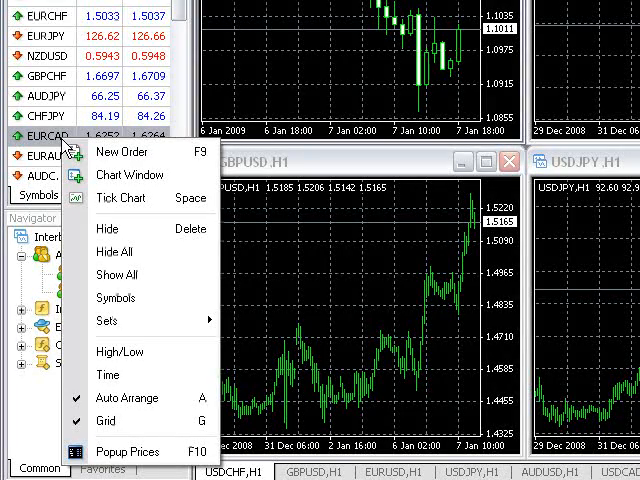
mouse_move(110, 228)
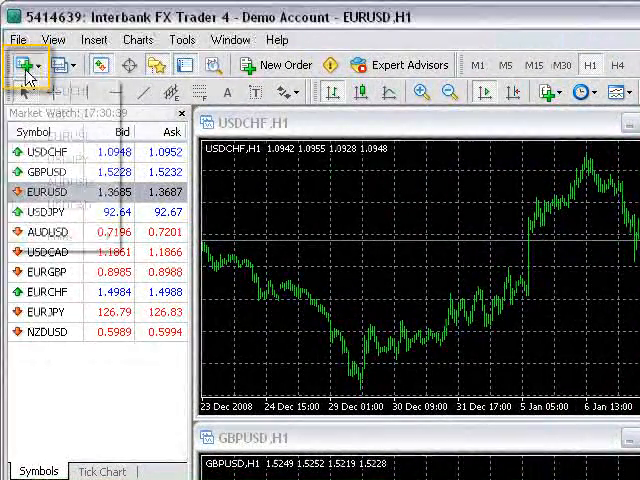
left_click(20, 64)
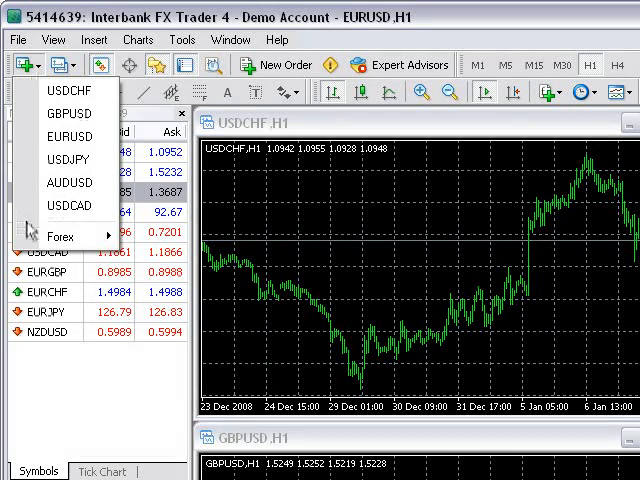
mouse_move(68, 236)
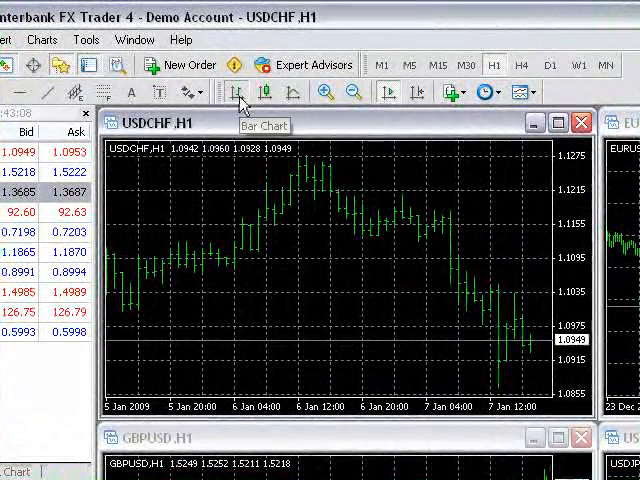
Step: Switch the USDCHF chart to line style, then to candlesticks
left_click(294, 92)
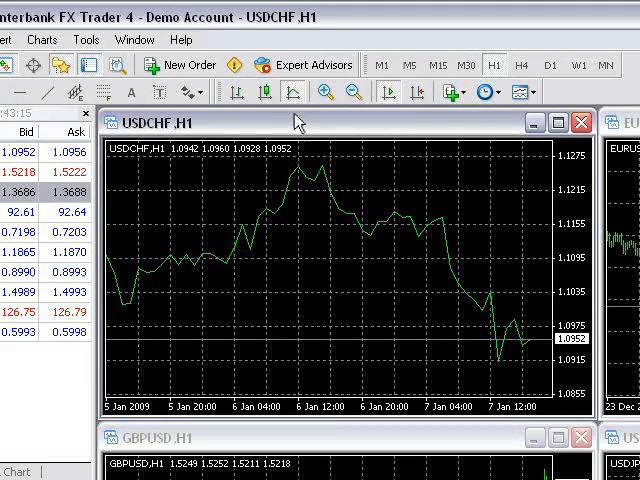
left_click(268, 92)
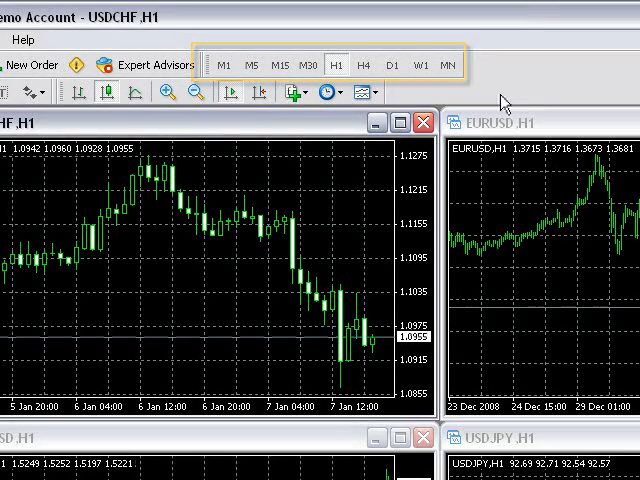
Step: Cycle the USDCHF chart through M1, H1, D1, W1 and monthly periods
left_click(224, 64)
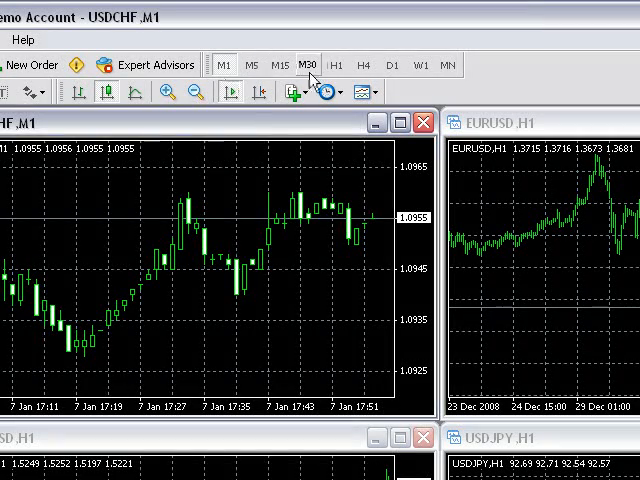
left_click(336, 64)
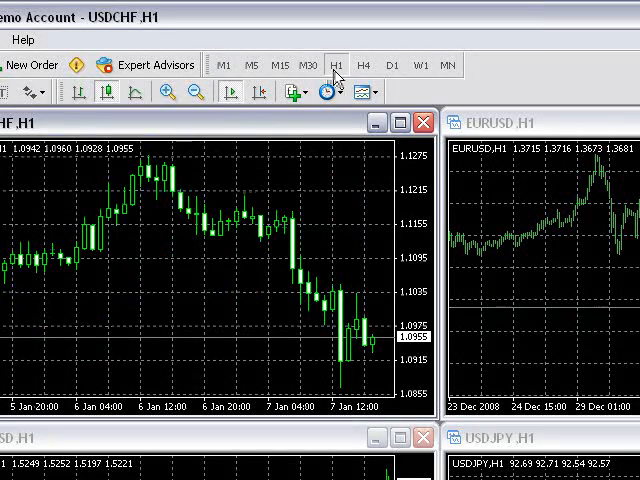
left_click(392, 64)
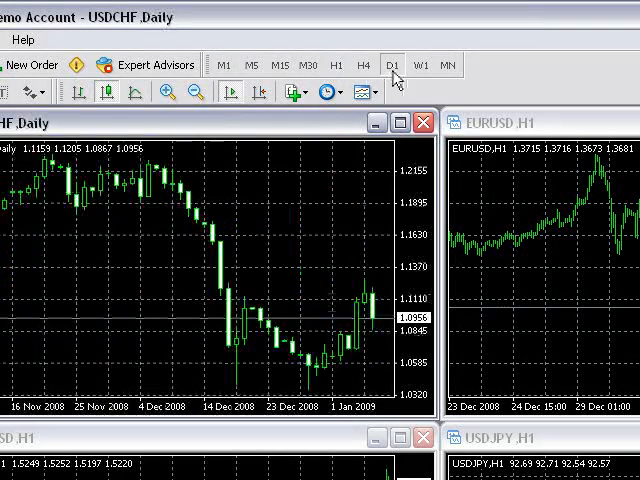
left_click(420, 64)
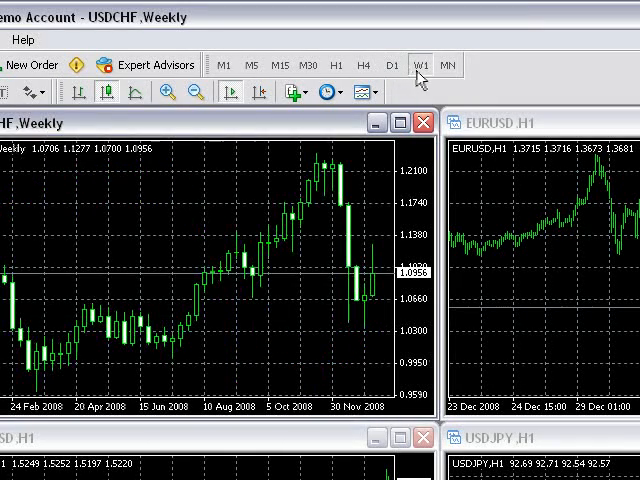
left_click(446, 64)
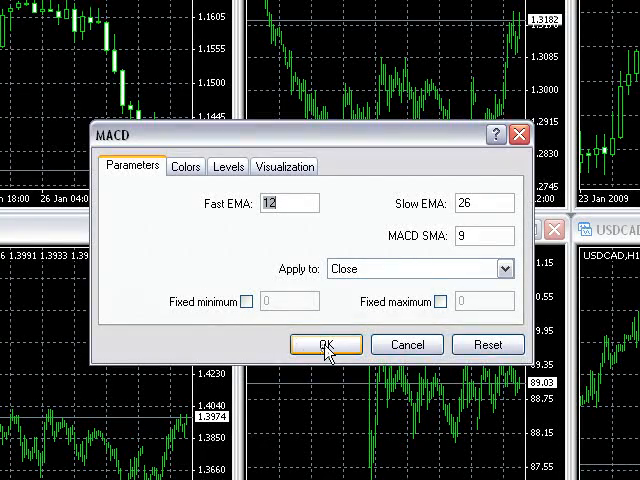
Step: Confirm the MACD indicator with parameters 12, 26 and 9 on the USDCHF chart
left_click(324, 344)
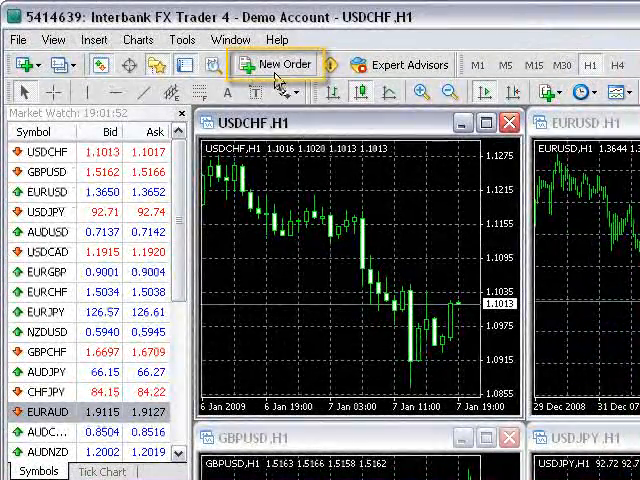
Step: Start a new USDCHF order and set its trade volume to 1.0 lots
left_click(276, 64)
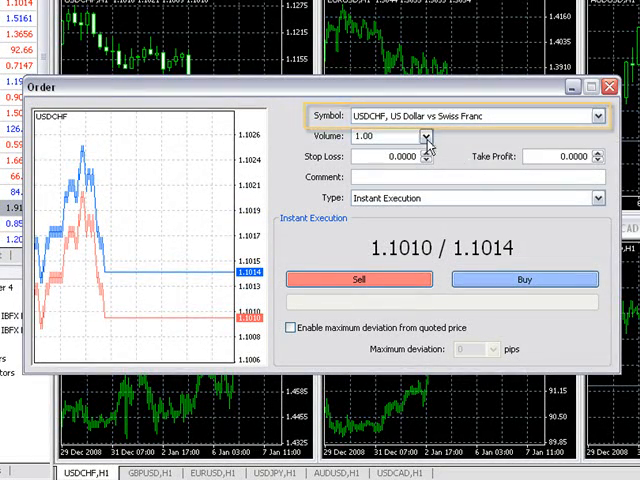
left_click(428, 136)
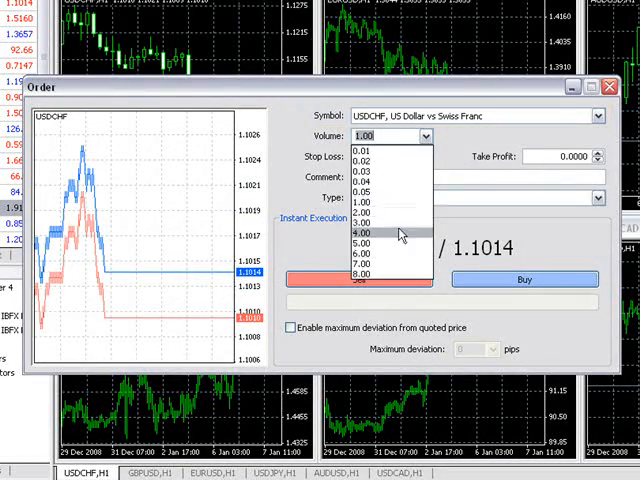
left_click(380, 232)
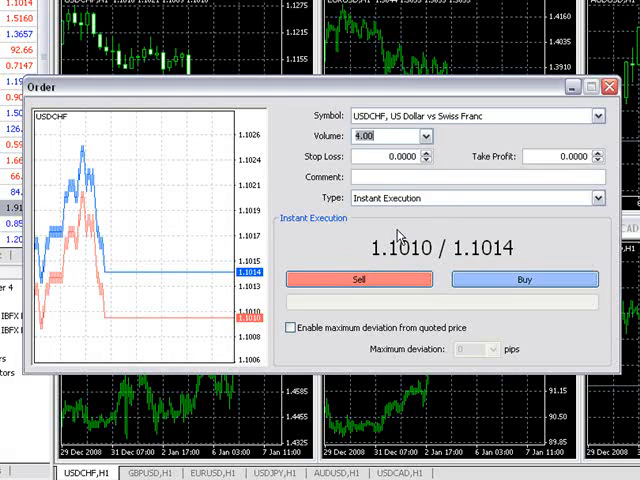
type("1.0")
type("0.01")
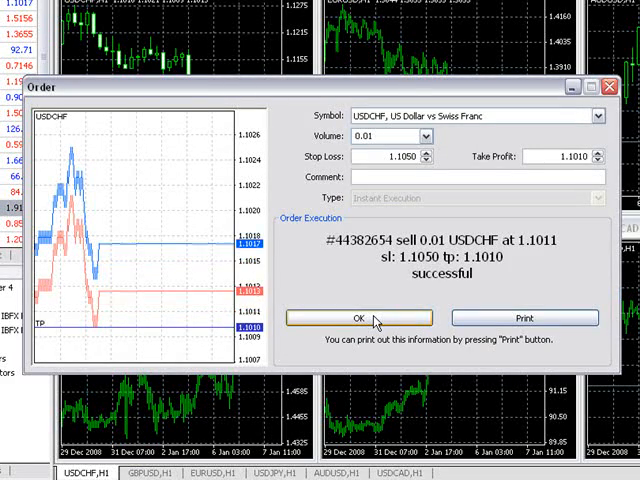
Step: Acknowledge the sell, then set a 10-point level and copy it as the stop loss
left_click(360, 318)
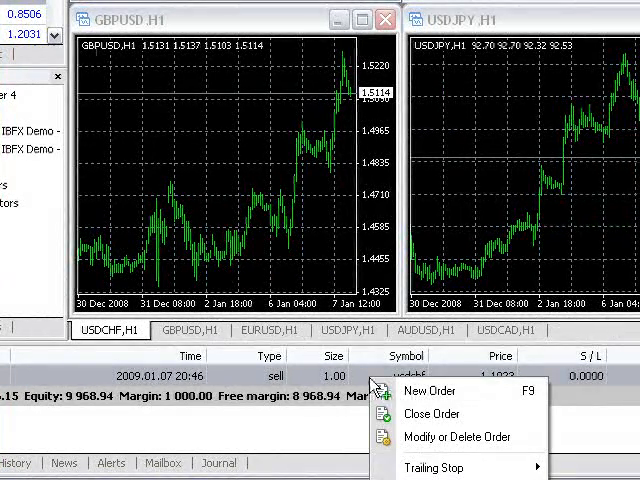
mouse_move(458, 436)
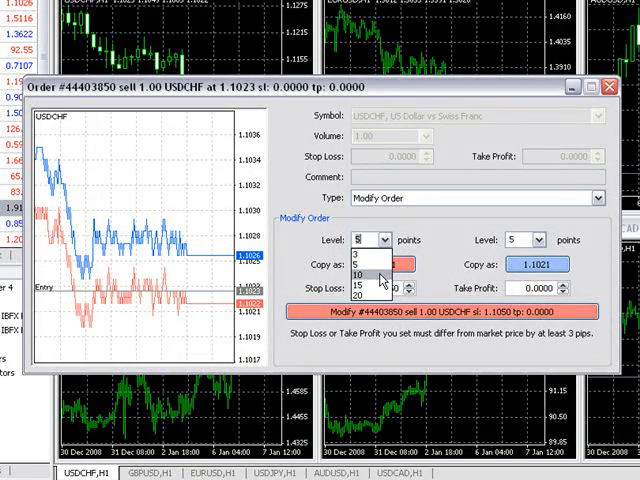
left_click(354, 274)
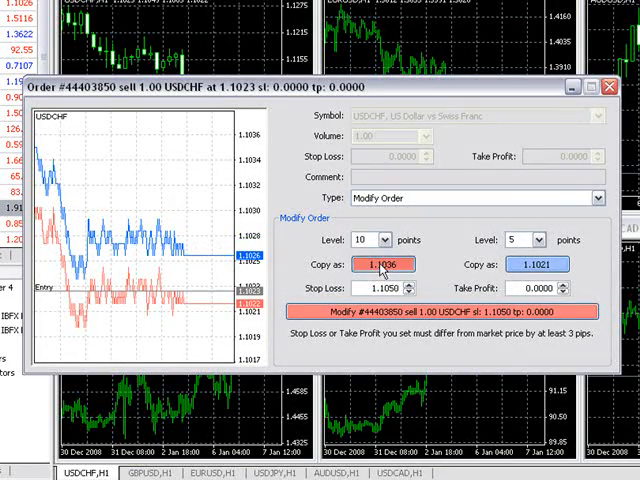
left_click(446, 312)
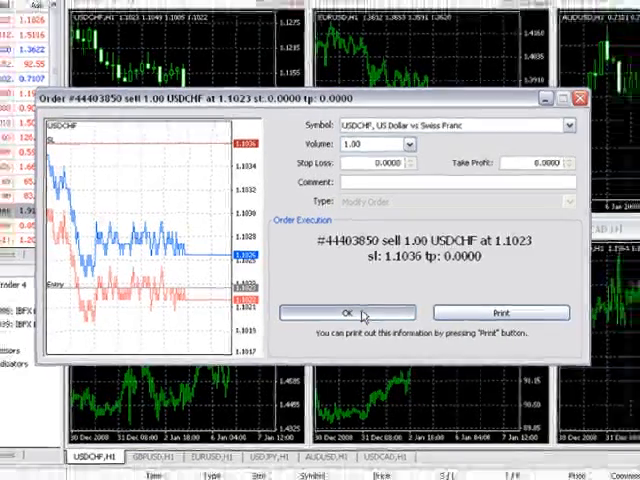
Step: Dismiss the modification confirmation to return to the chart workspace
left_click(344, 312)
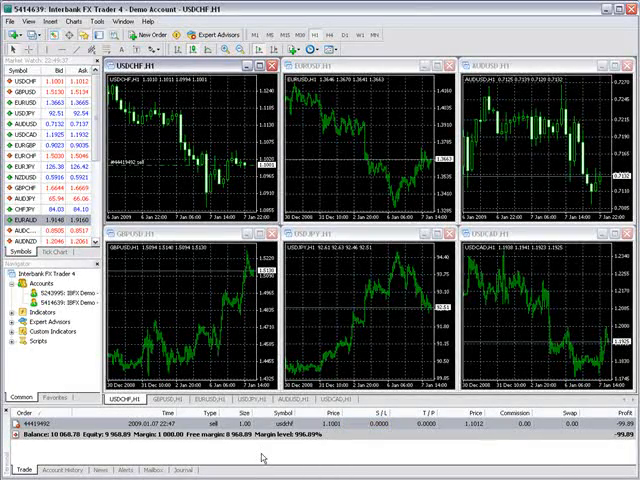
Step: Close the open 1.00-lot USDCHF sell and begin a new order
left_click(130, 36)
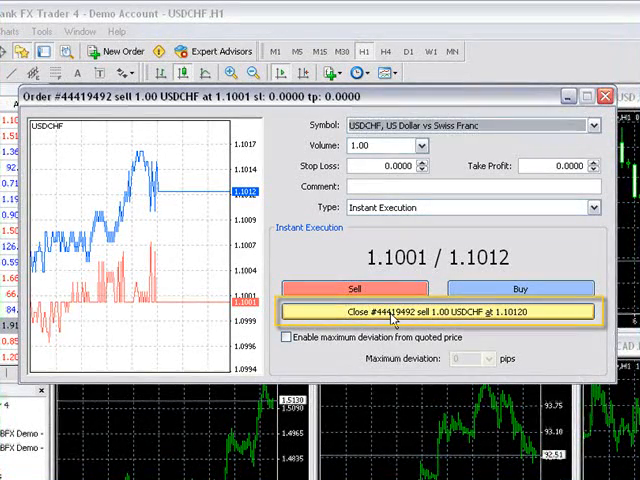
left_click(436, 312)
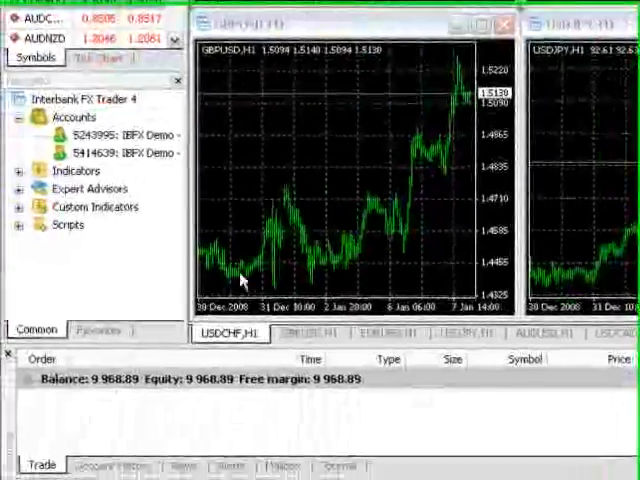
left_click(116, 460)
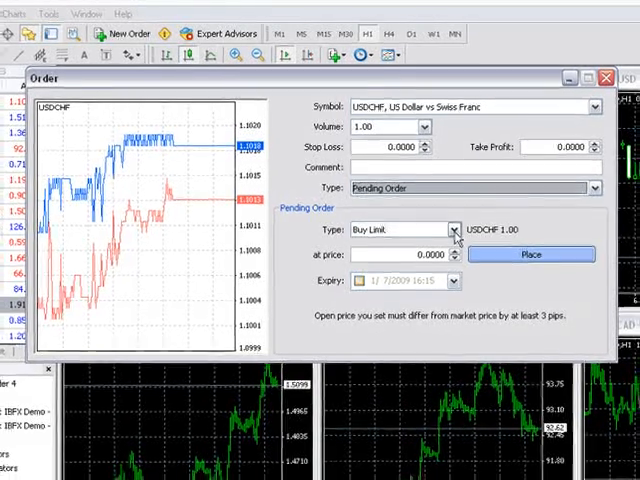
Step: Change the pending order type from Buy Limit to Buy Stop
left_click(454, 228)
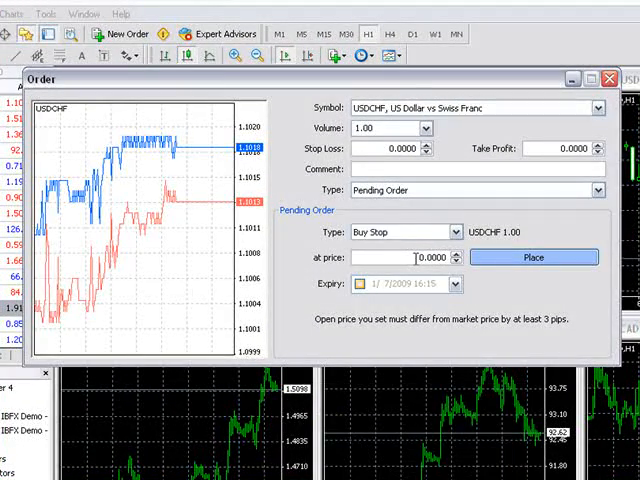
Step: Enter the at-price value, dismiss the expiry calendar and place the Buy Stop order
type("1.5000")
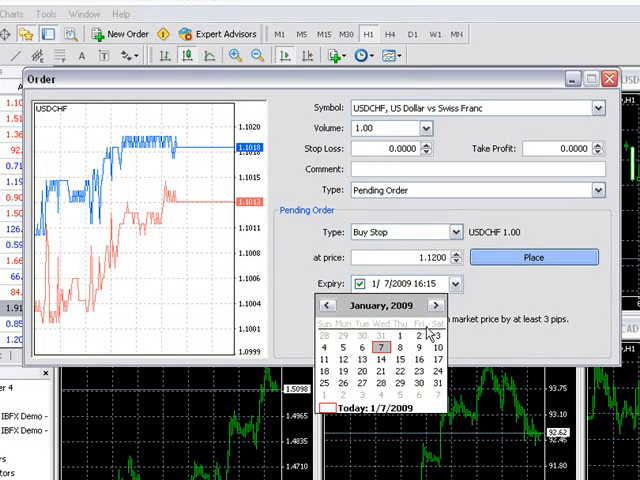
left_click(414, 346)
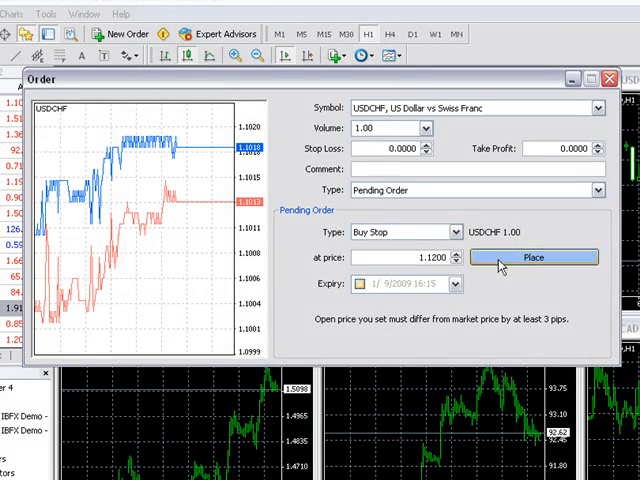
left_click(532, 256)
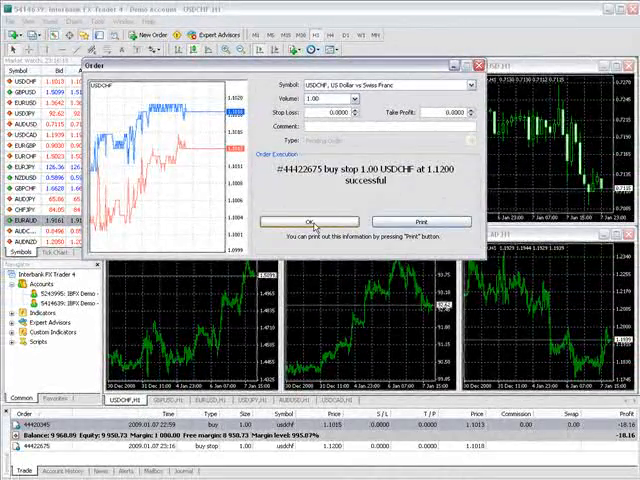